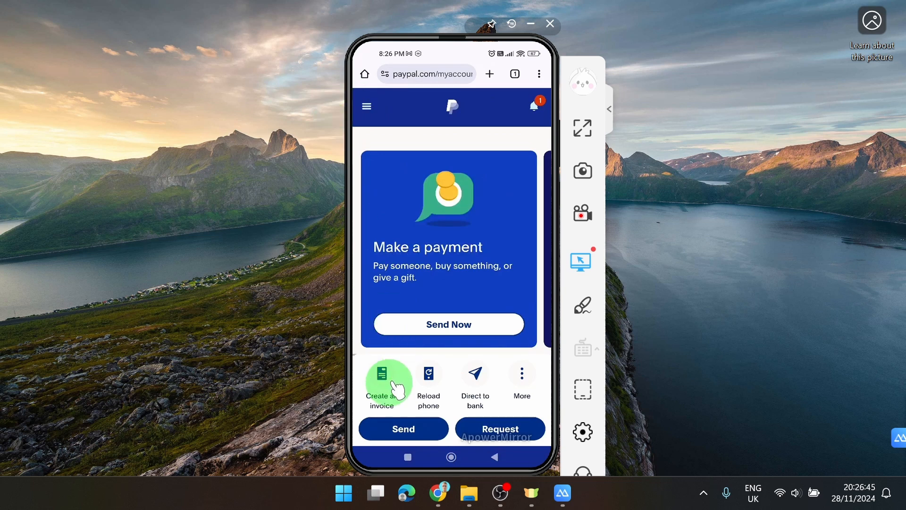
mouse_move(521, 378)
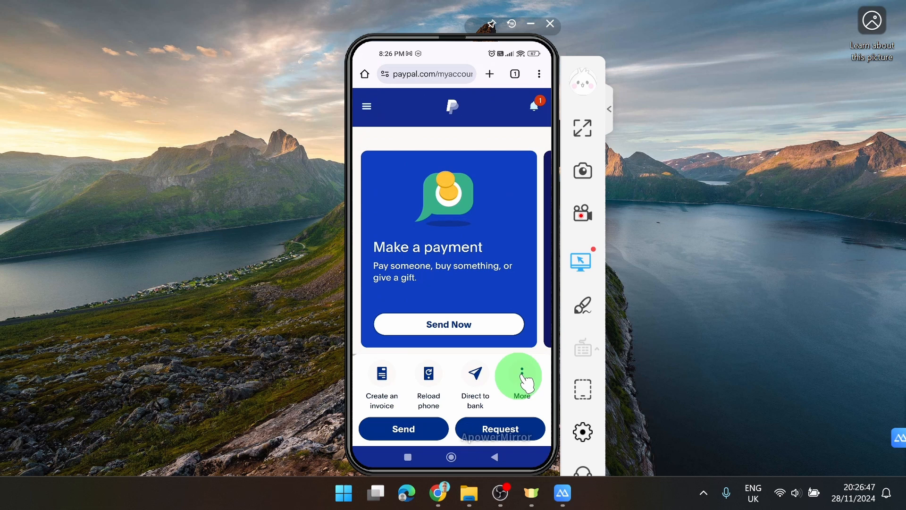
Start a new invoice billed to the customer's email and begin adding an item
left_click(519, 378)
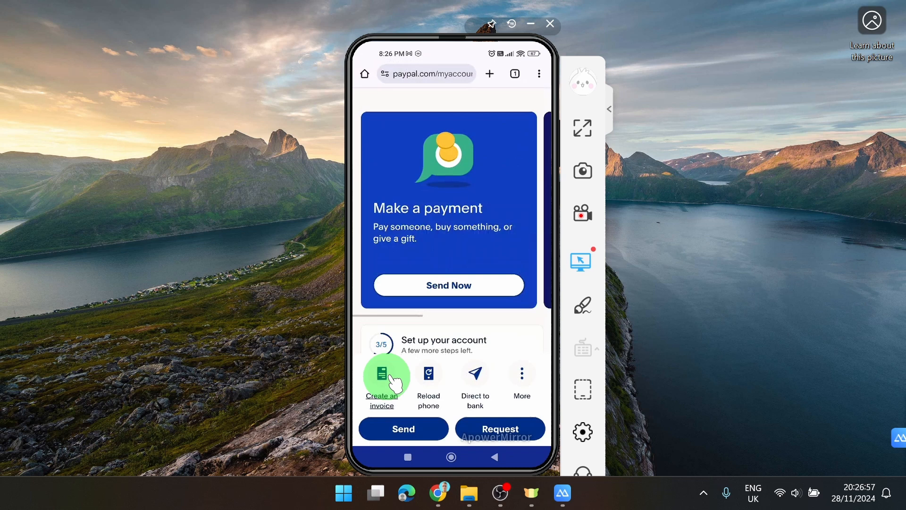
left_click(381, 373)
type("onecli")
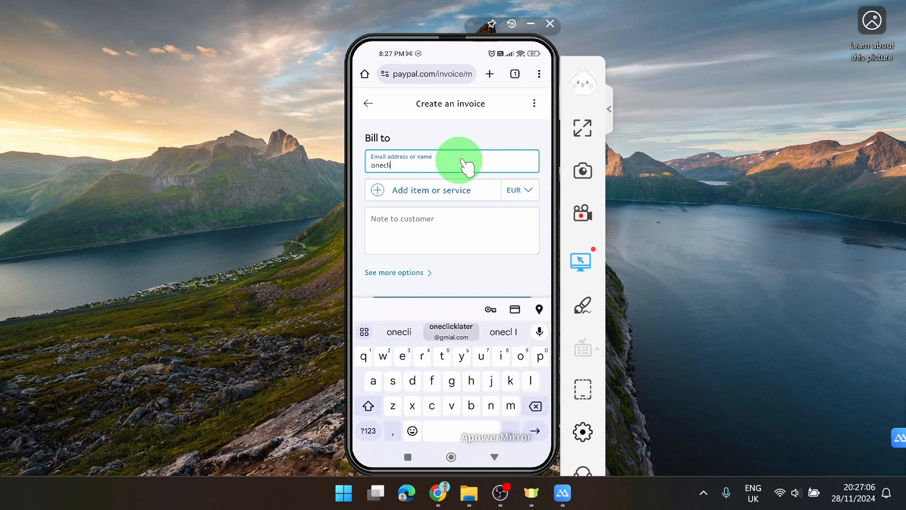
left_click(451, 331)
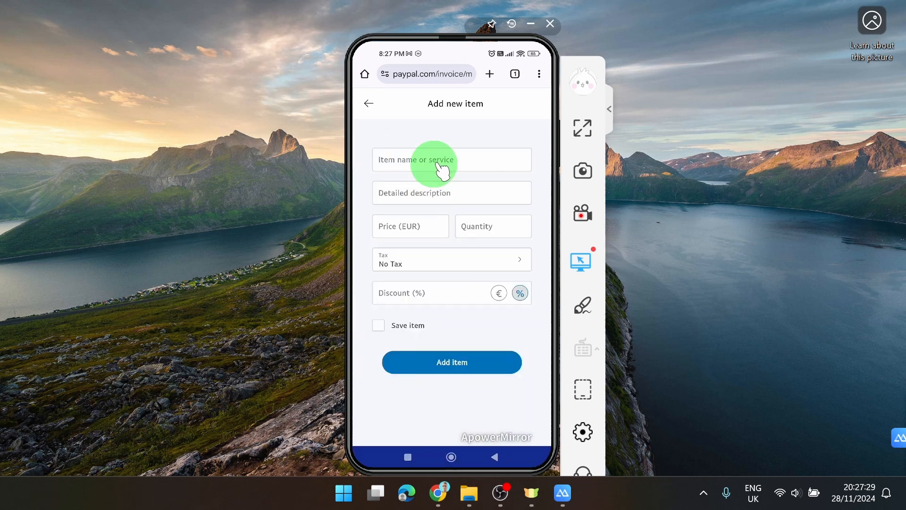
Add an 'Edit video' item priced at 50 € with quantity 1, bringing the total to 50,00 €
left_click(451, 160)
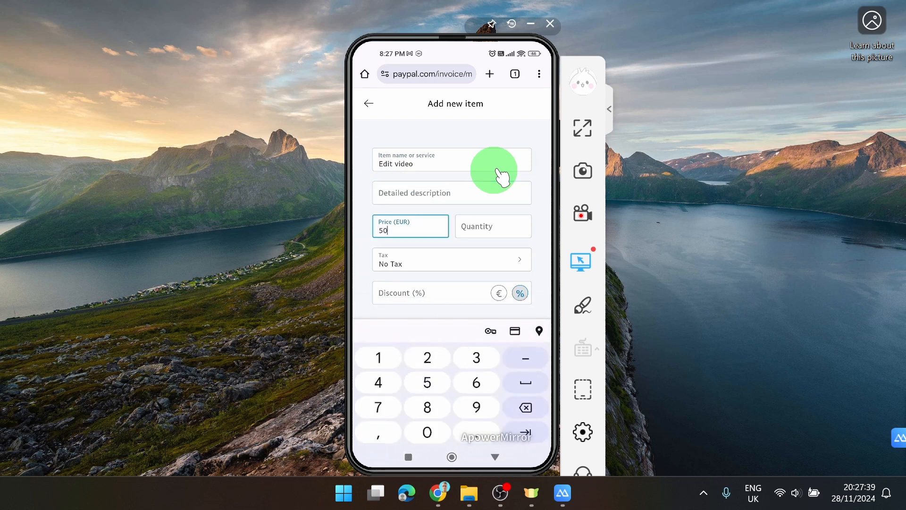
left_click(493, 226)
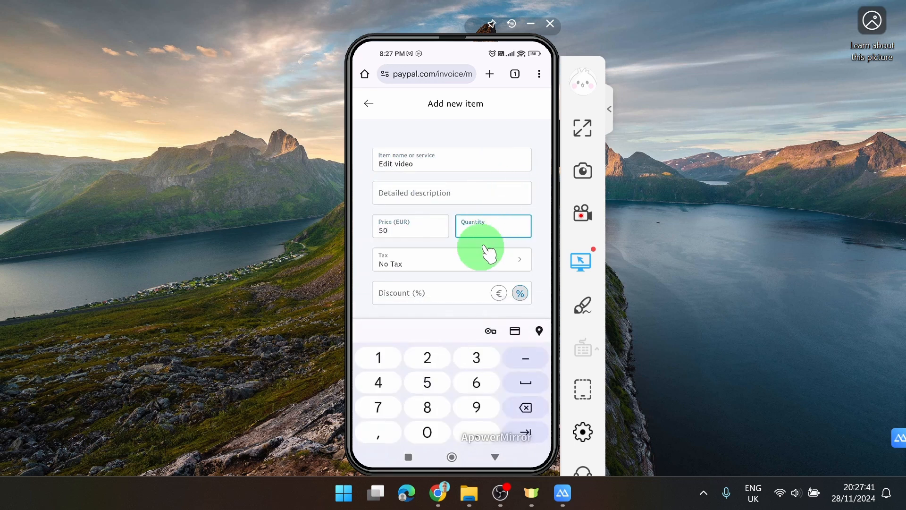
left_click(452, 259)
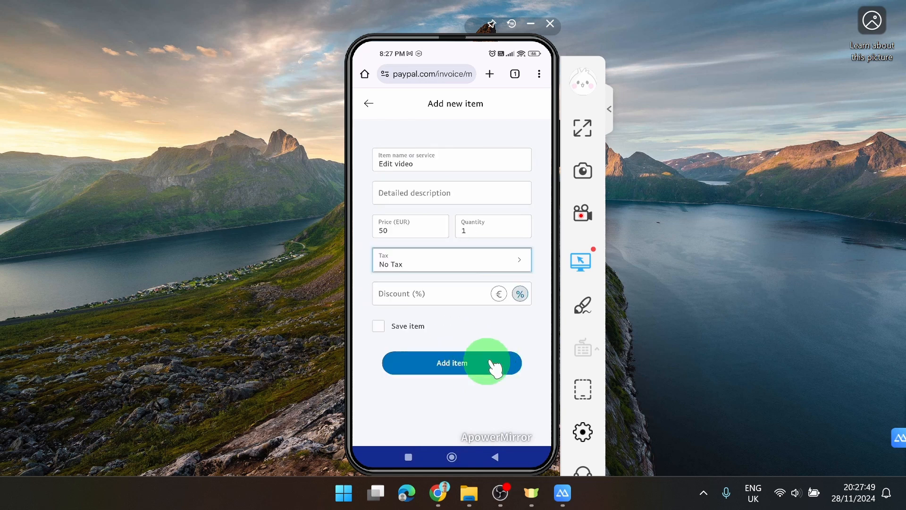
left_click(451, 362)
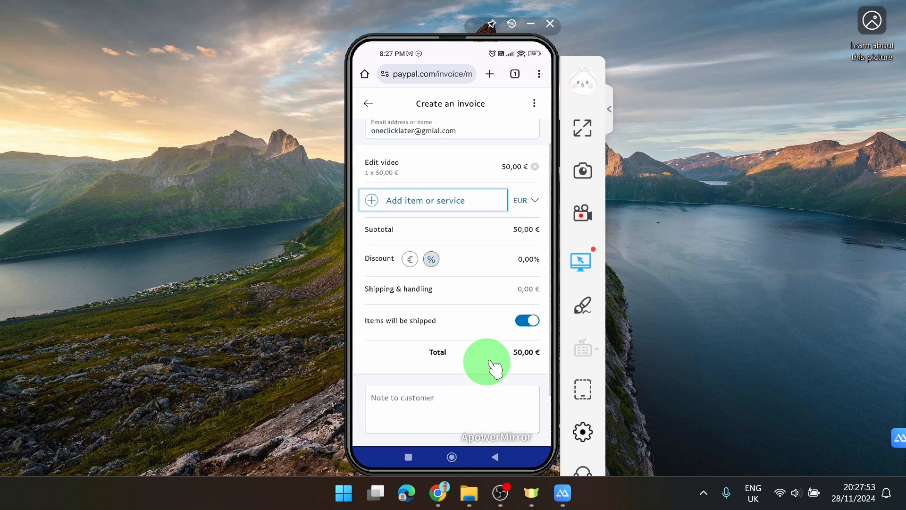
Send the 50 € invoice to the customer and dismiss the sent confirmation
scroll("down", 3)
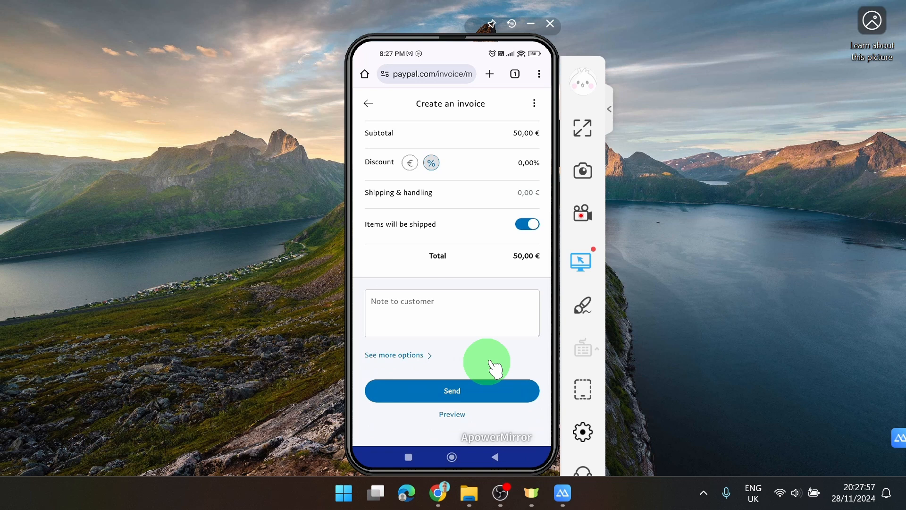
left_click(452, 390)
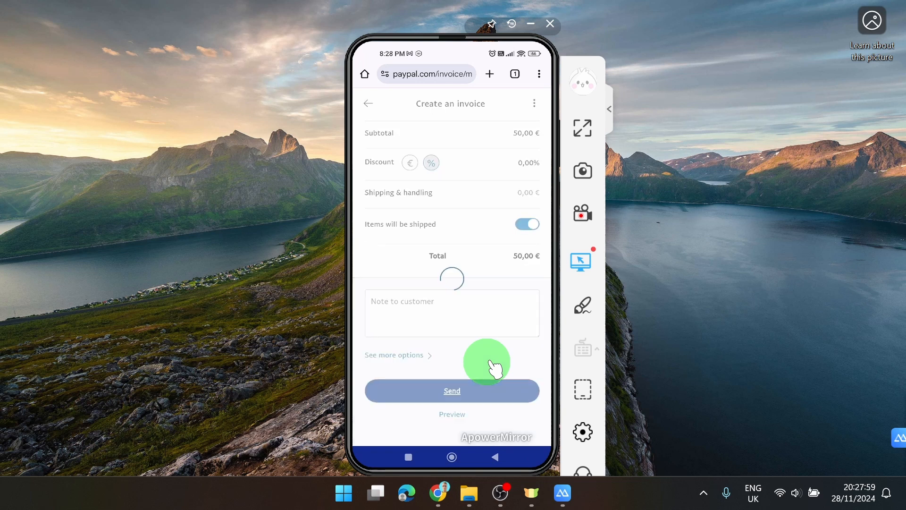
left_click(452, 390)
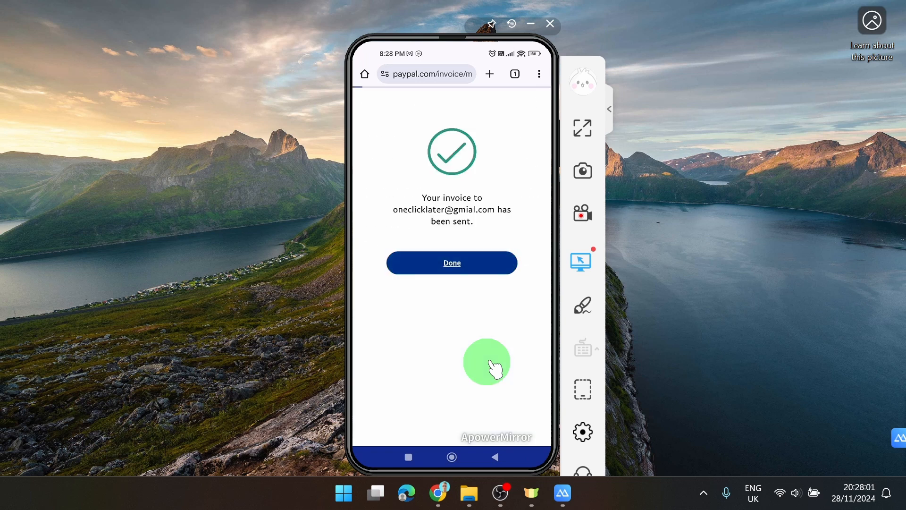
left_click(452, 262)
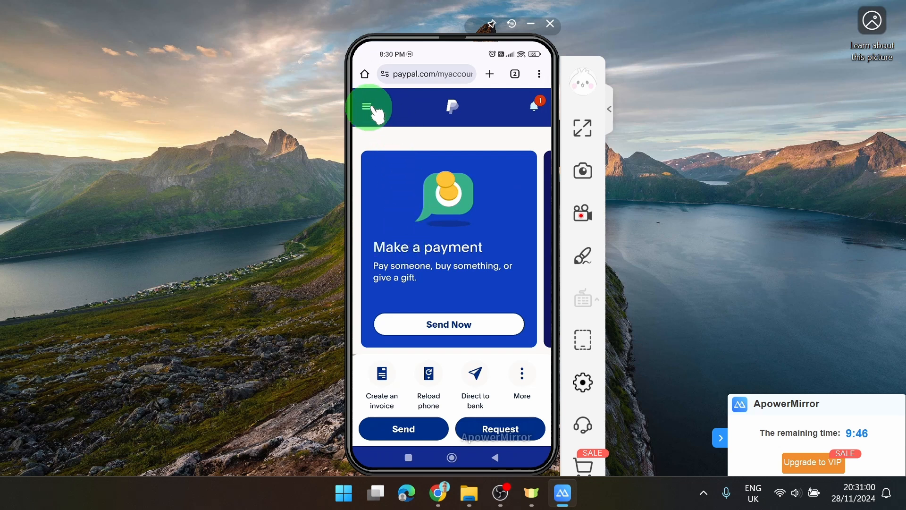
From the navigation menu, show the Activity page listing the pending 50,00 € invoice
left_click(370, 107)
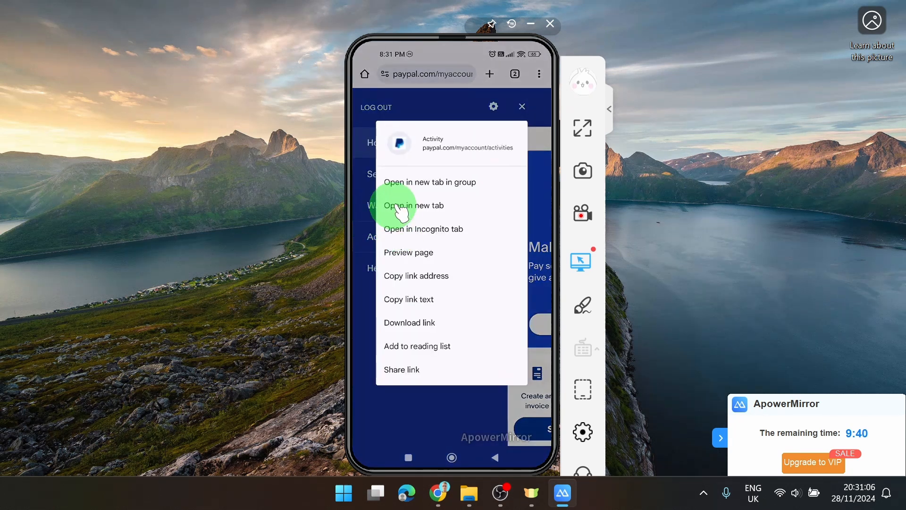
left_click(414, 205)
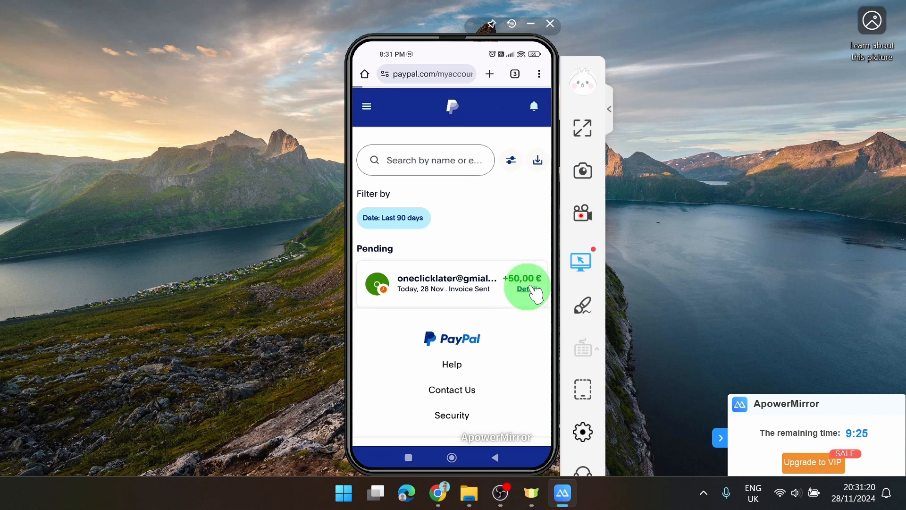
View the pending 50 € invoice's details with its More actions list showing
left_click(523, 289)
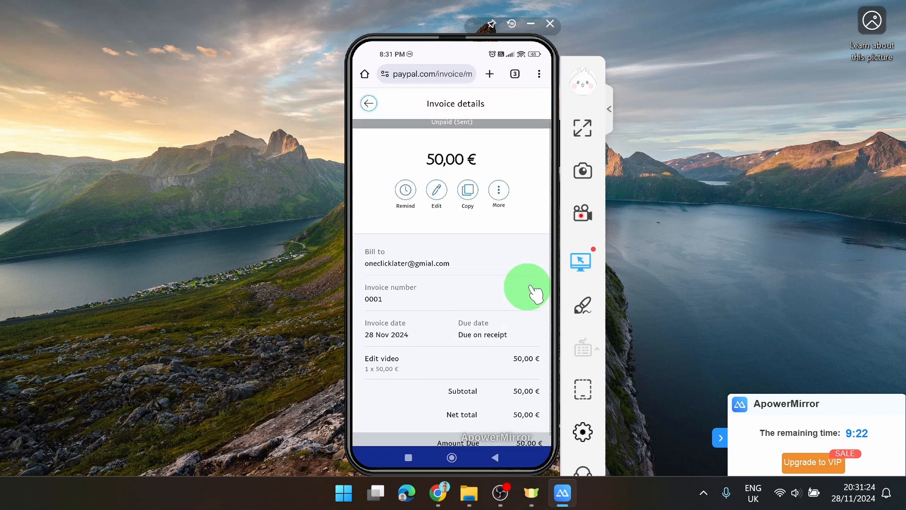
mouse_move(522, 177)
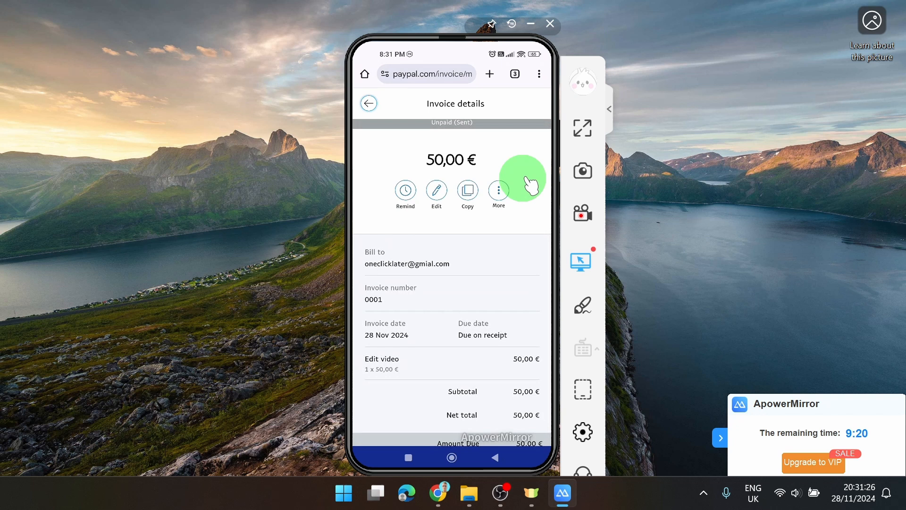
left_click(497, 191)
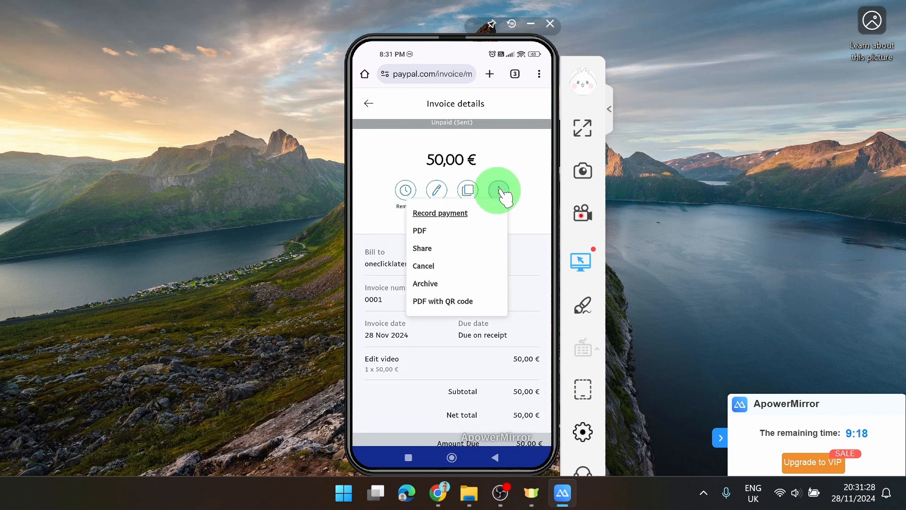